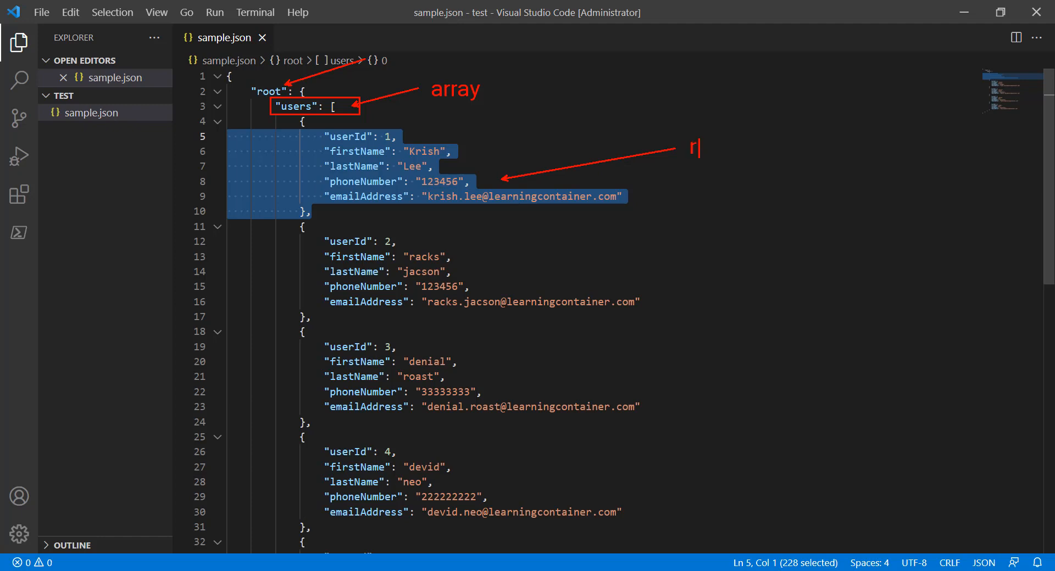
- After reviewing the users array in sample.json, search for and open Excel
text(ow Excel)
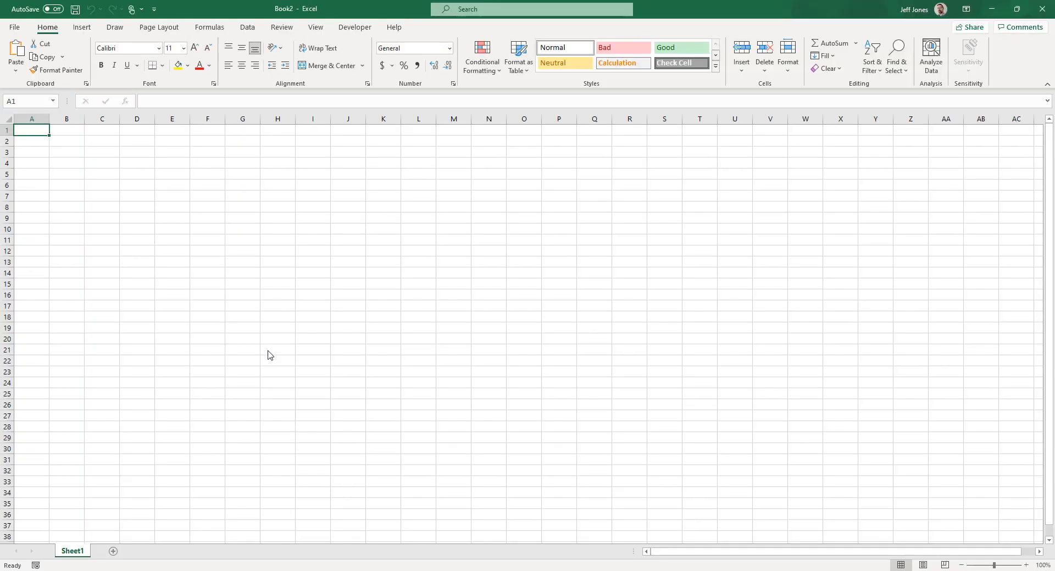
- Start a From JSON import under Data > Get Data > From File
click(246, 27)
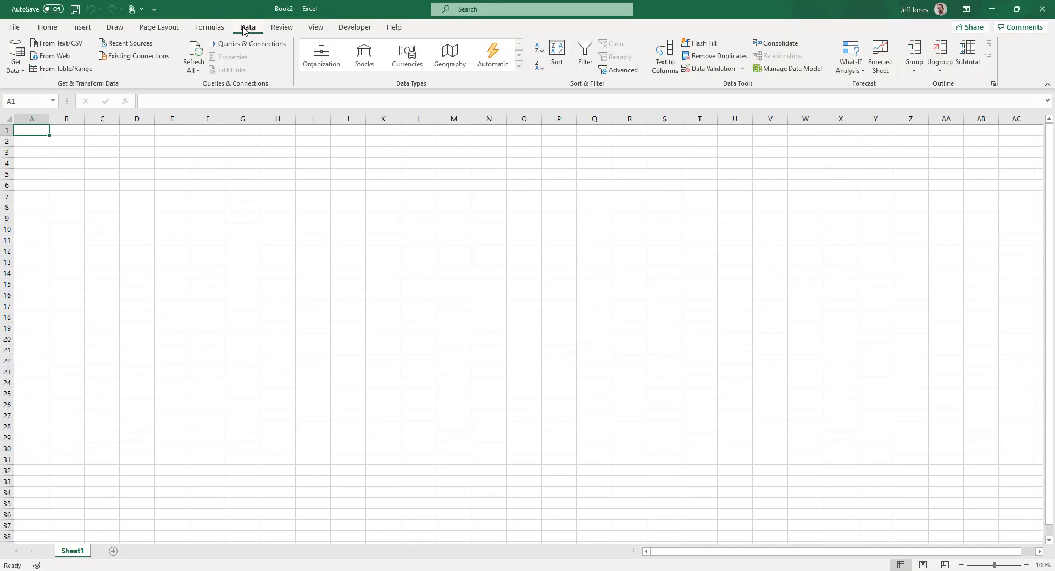
click(12, 50)
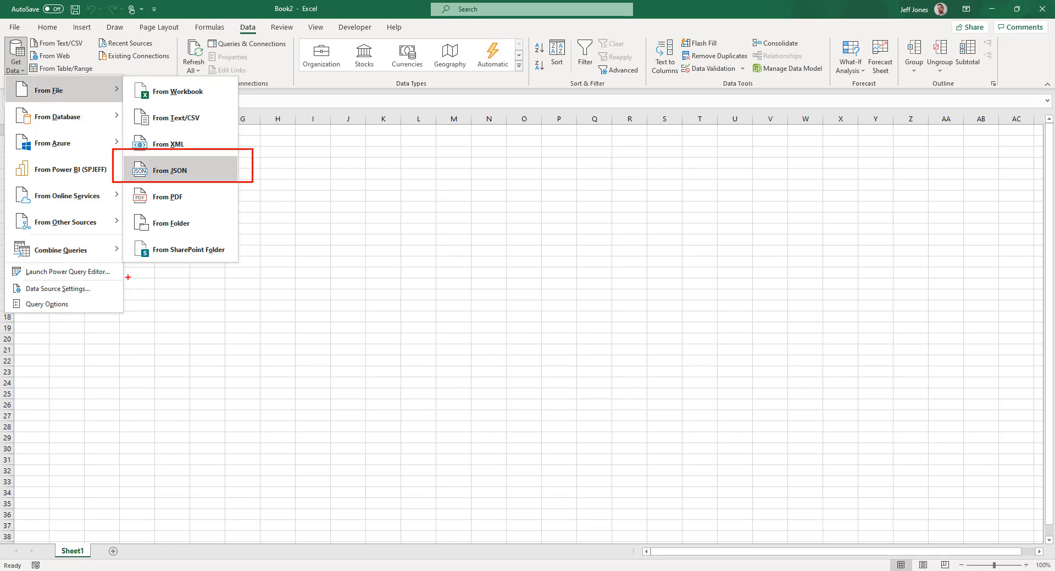
mouse_move(60, 287)
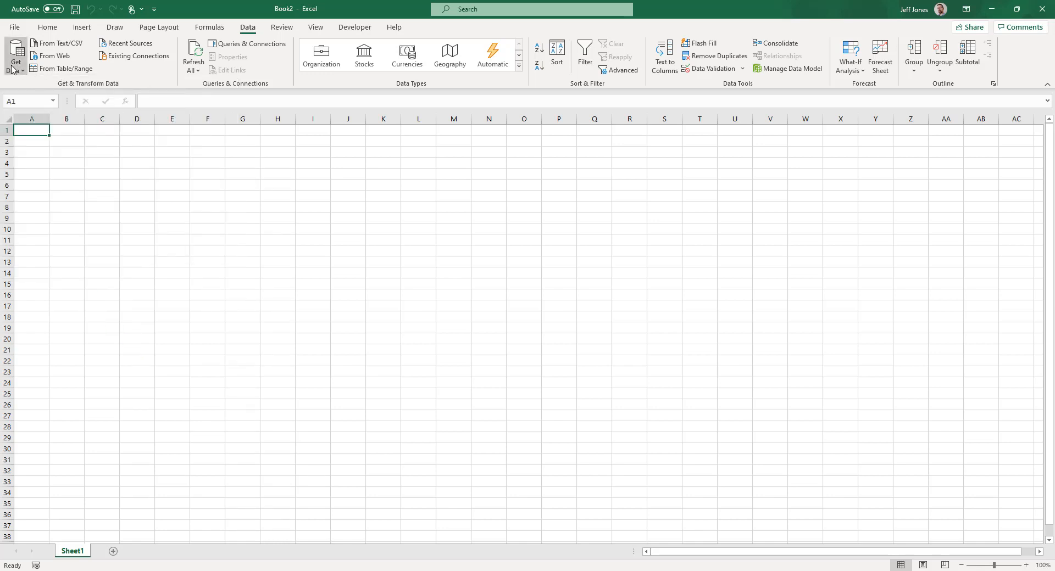
click(12, 52)
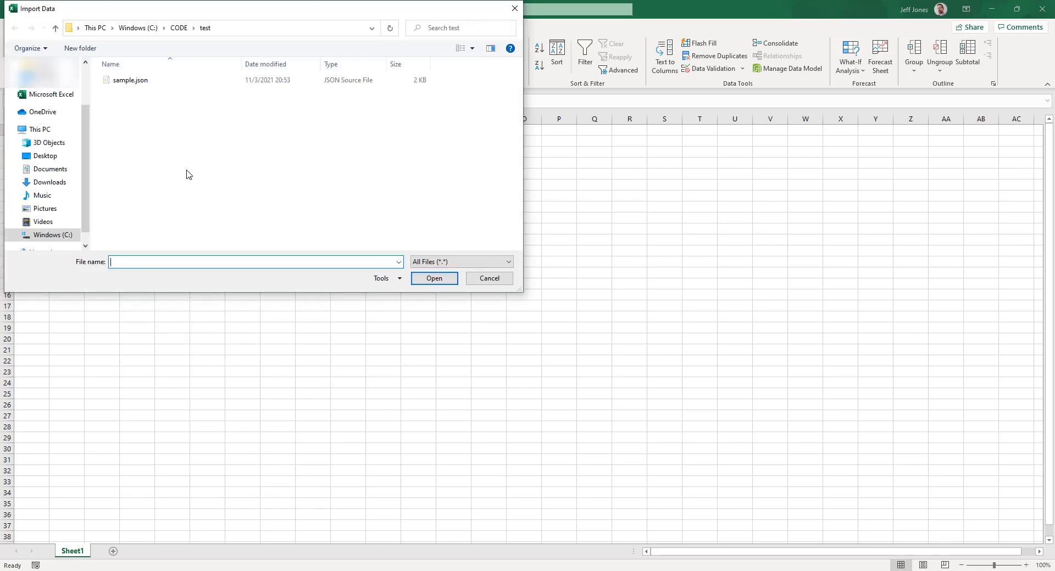
click(489, 278)
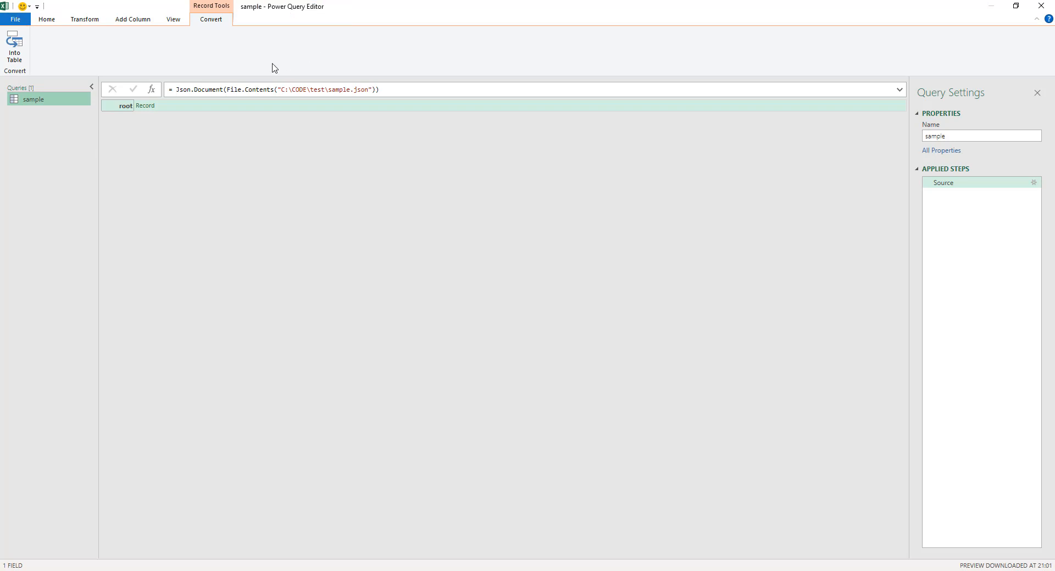
mouse_move(148, 511)
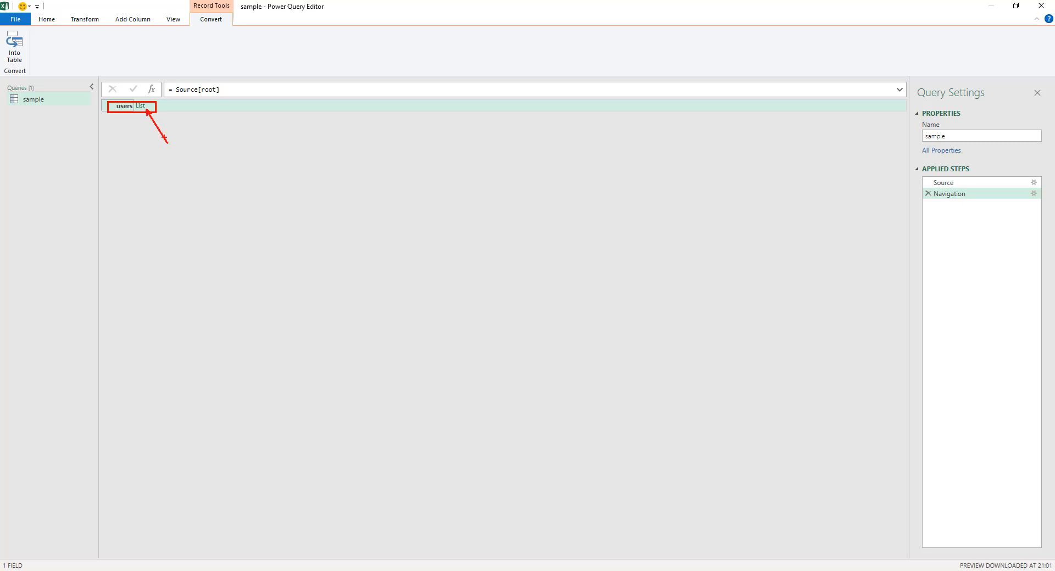
- Navigate through the root record into the users list of five records
click(143, 107)
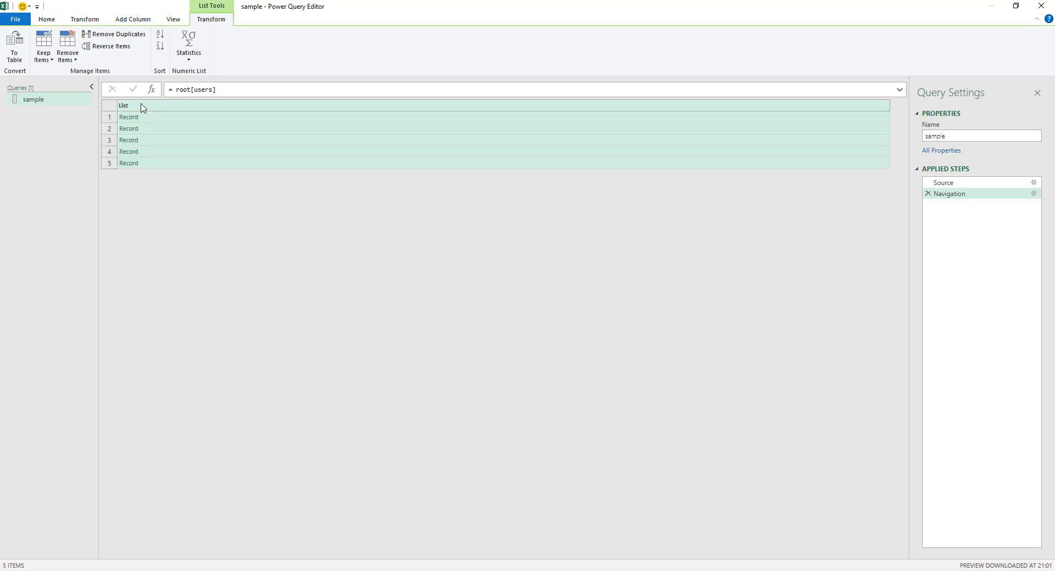
mouse_move(156, 140)
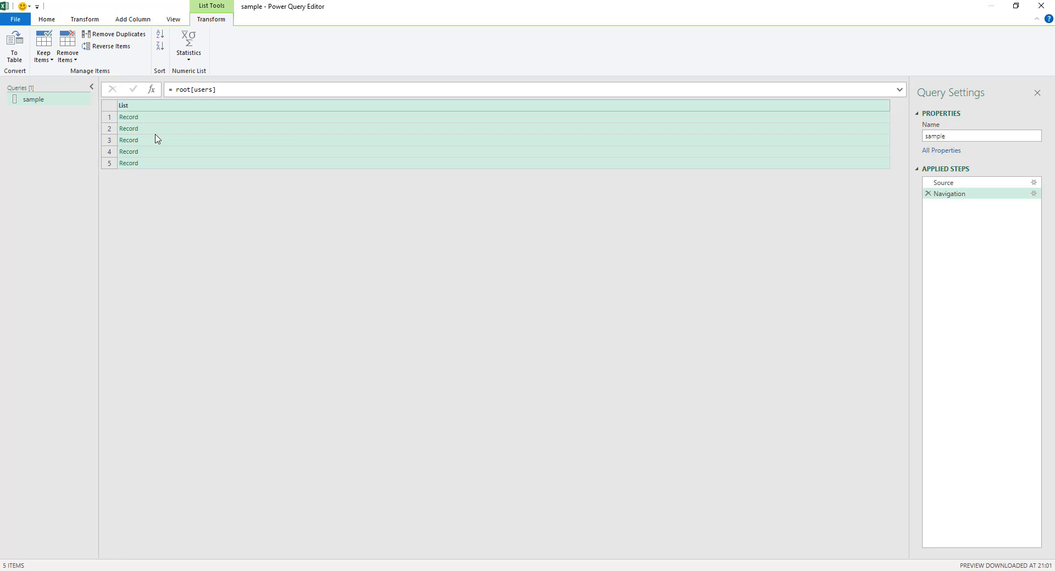
mouse_move(141, 164)
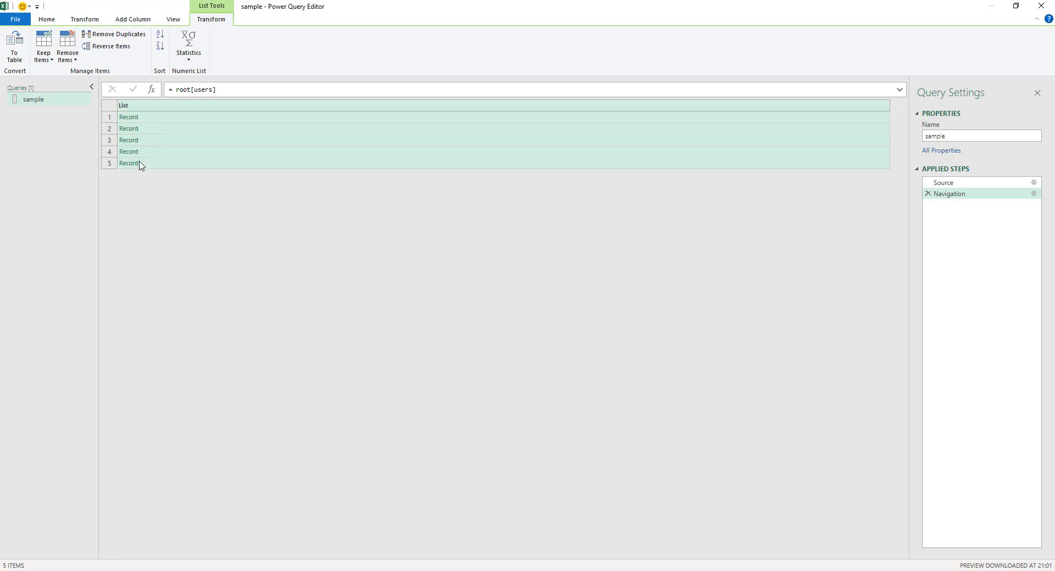
mouse_move(126, 108)
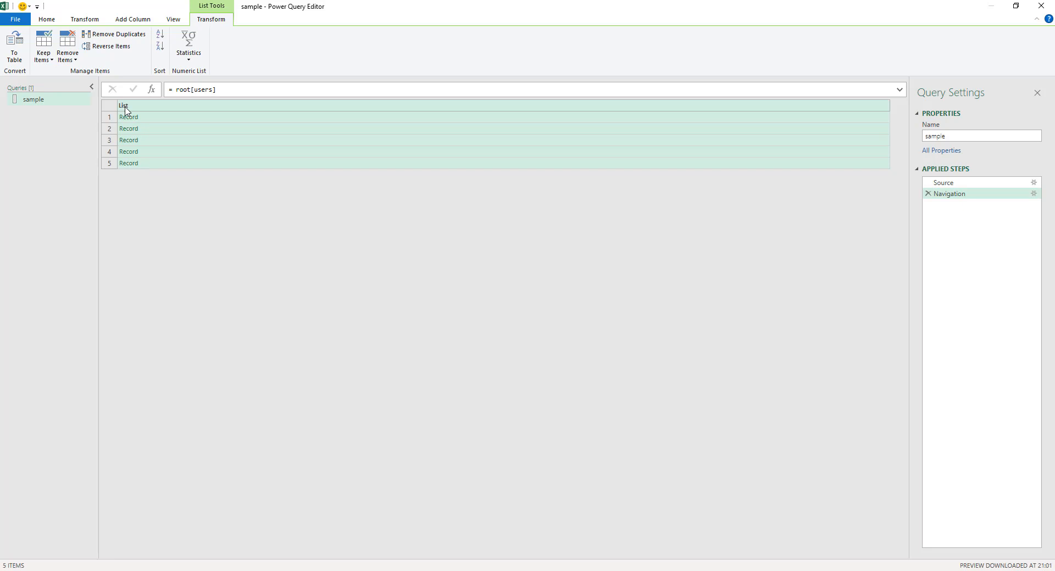
click(126, 104)
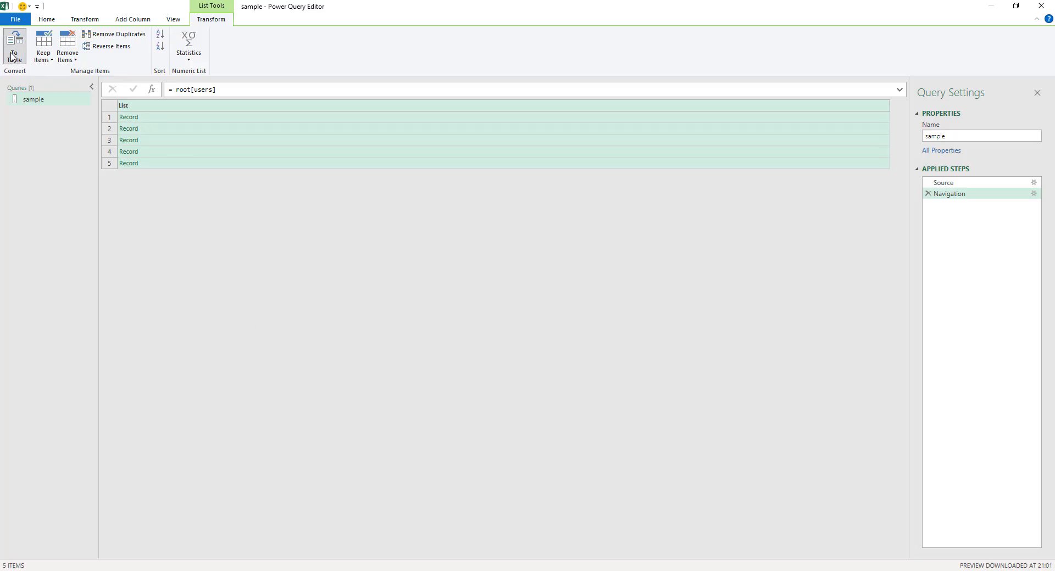
- Convert the users list to a one-column table using the default To Table options
click(13, 47)
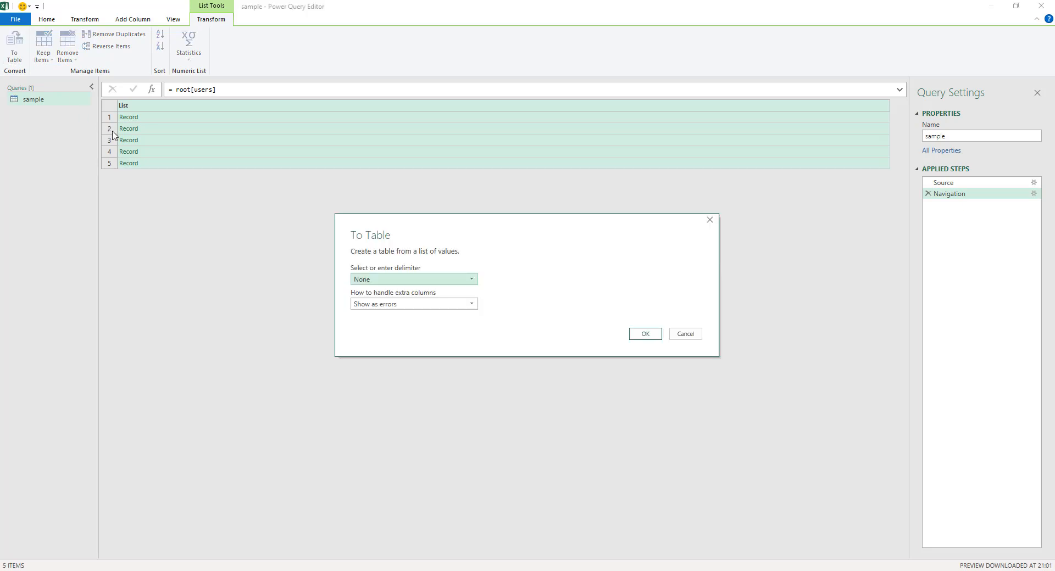
click(645, 334)
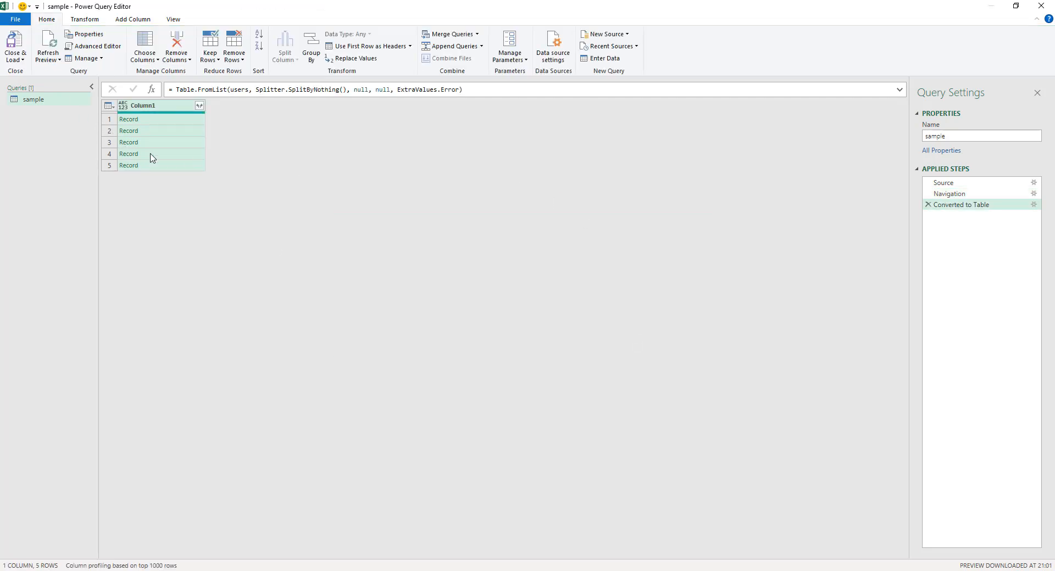
mouse_move(152, 163)
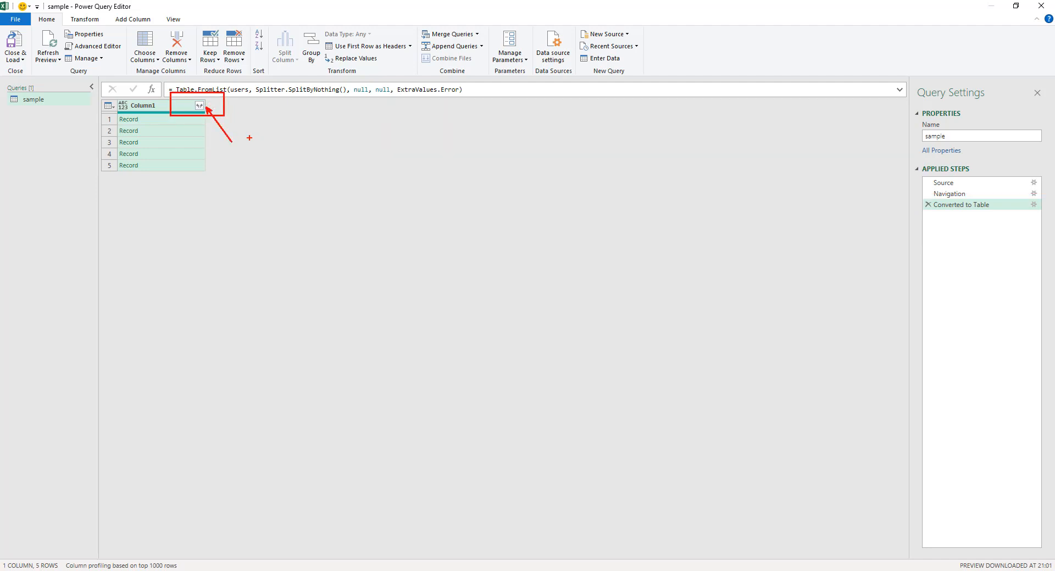
text(expan)
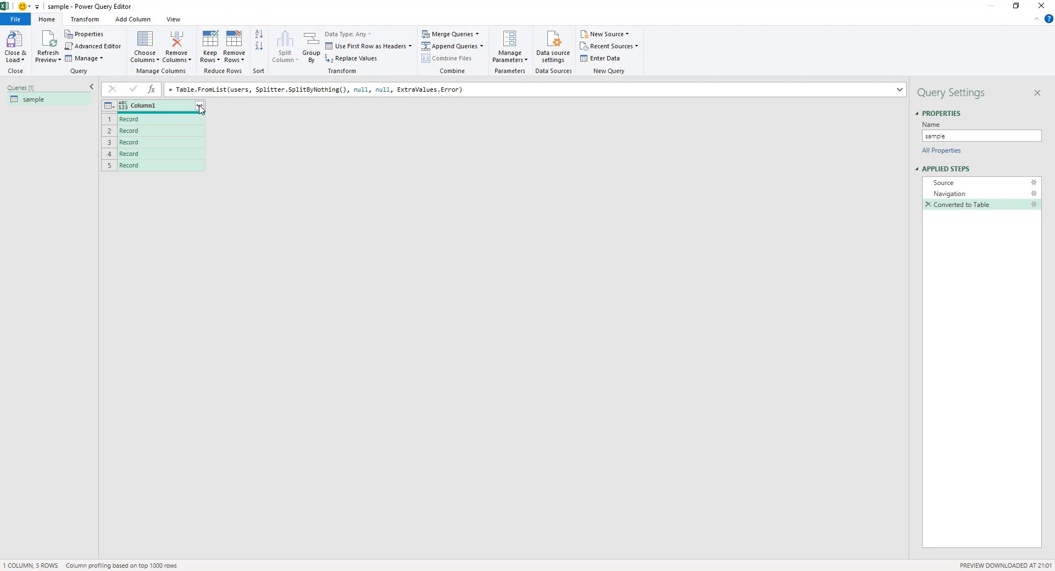
- Expand Column1 with all fields: userId, firstName, lastName, phoneNumber, emailAddress
click(200, 106)
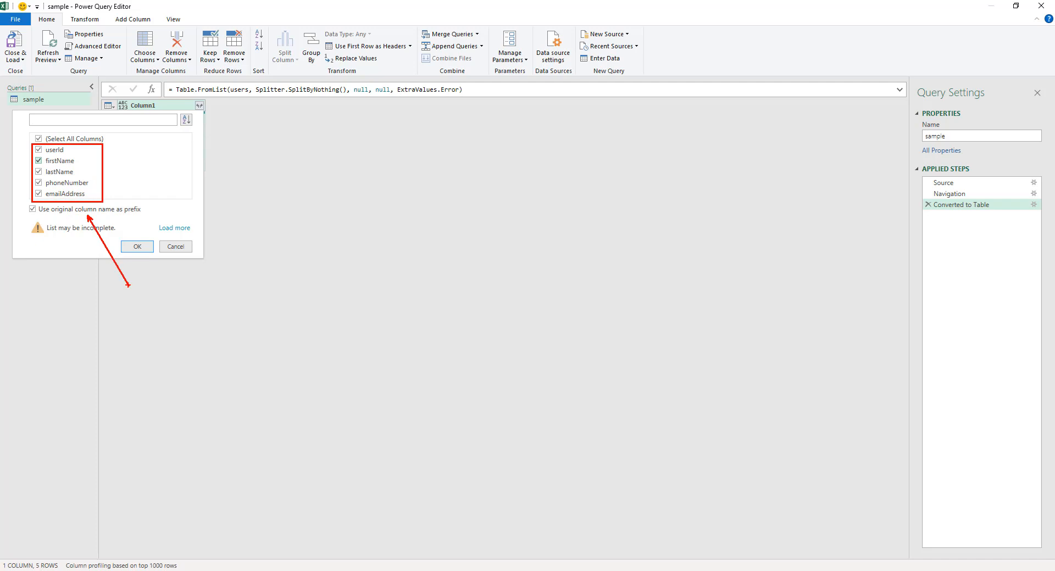
click(175, 247)
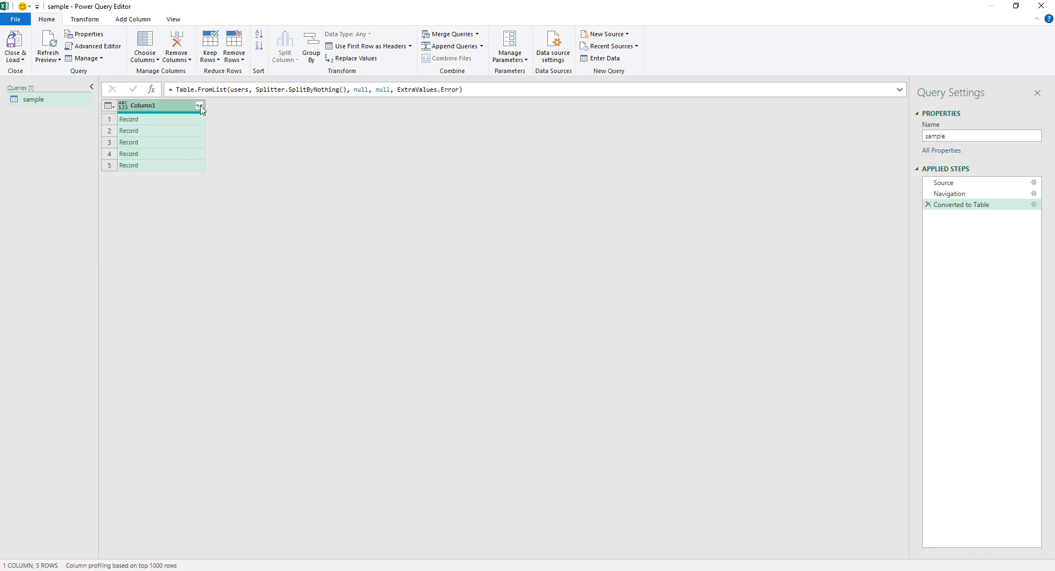
click(199, 106)
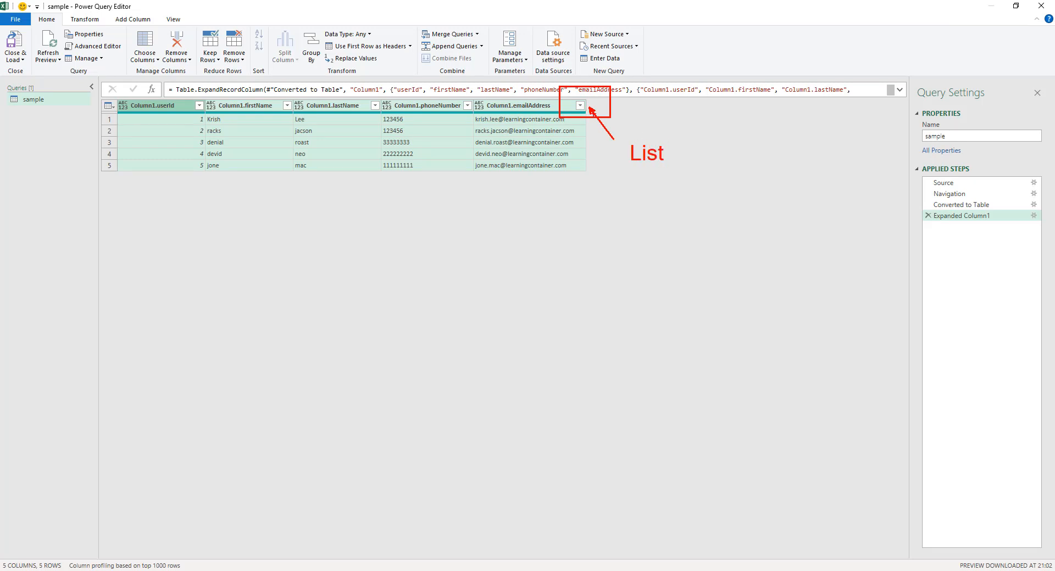
text(expand)
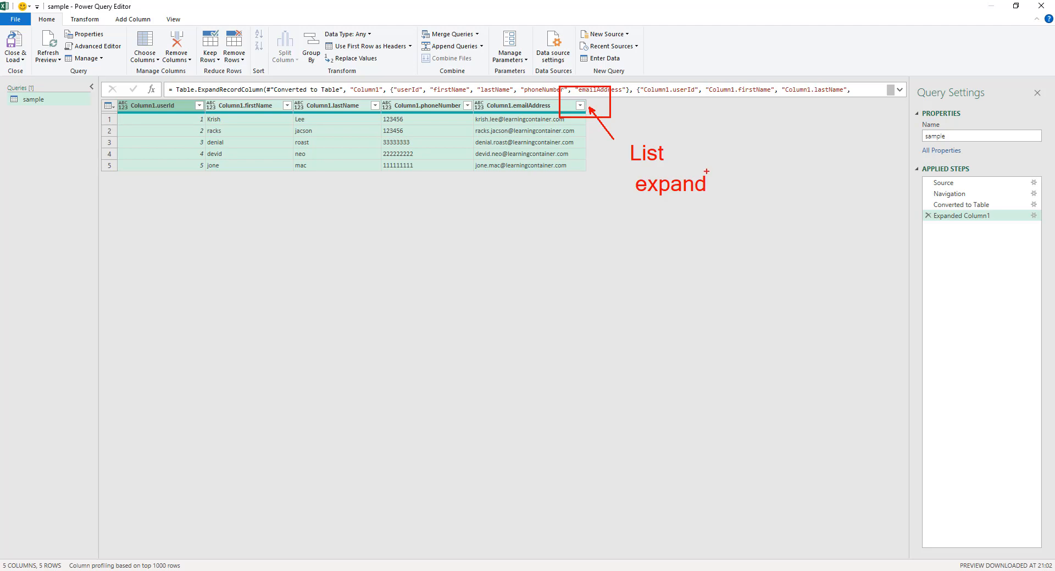
mouse_move(297, 134)
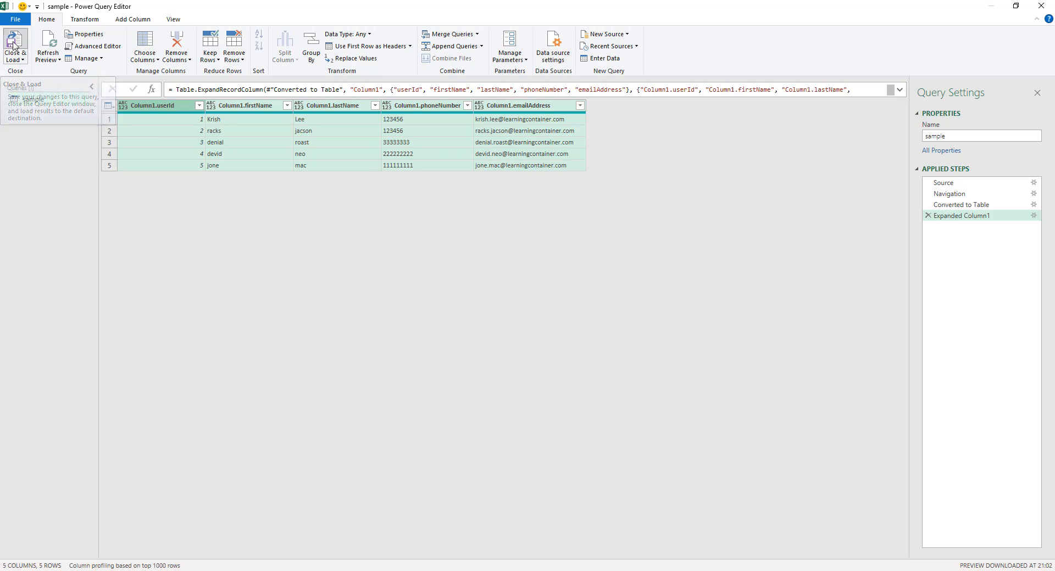
- Close & Load the users table to a sheet, then edit the sample query
click(11, 43)
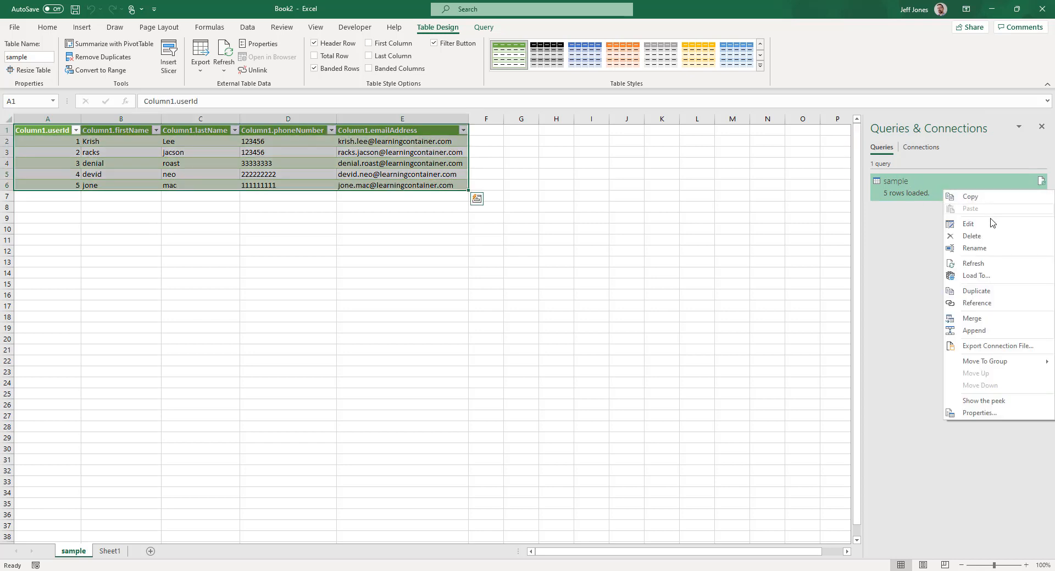
click(968, 223)
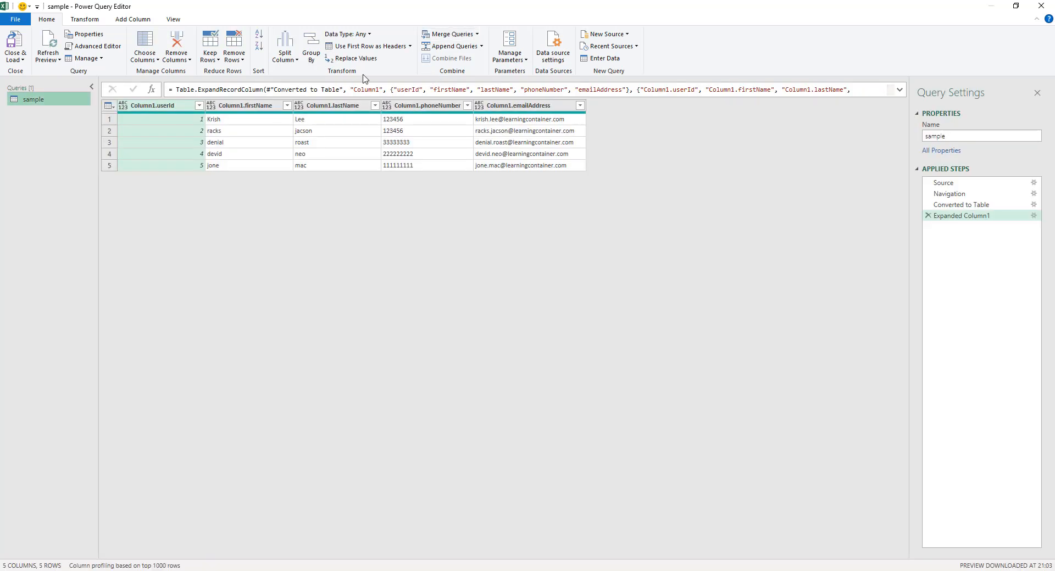
mouse_move(173, 19)
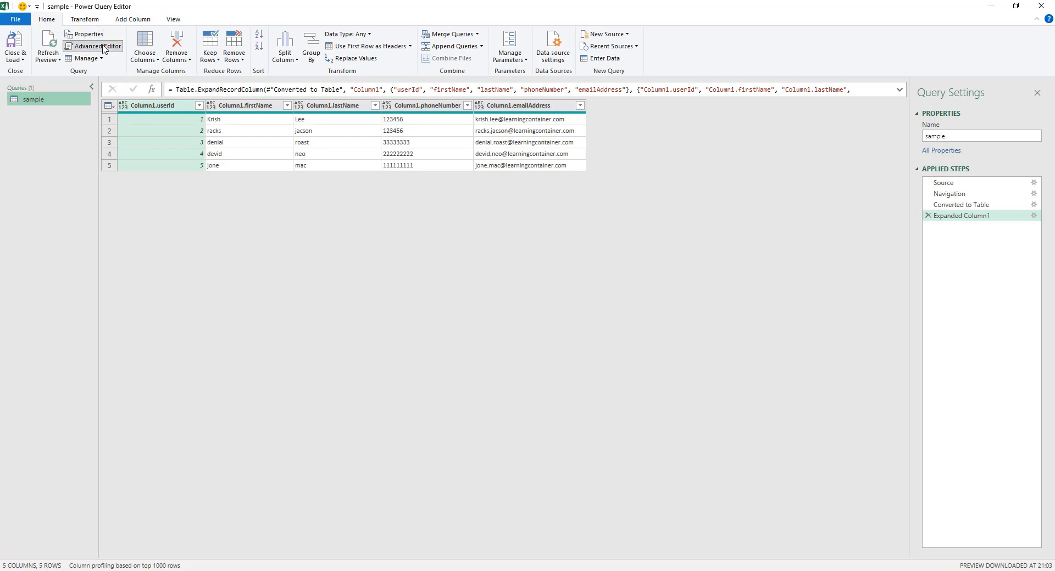
- Review the sample query's M code in Advanced Editor, then close Power Query Editor
click(91, 47)
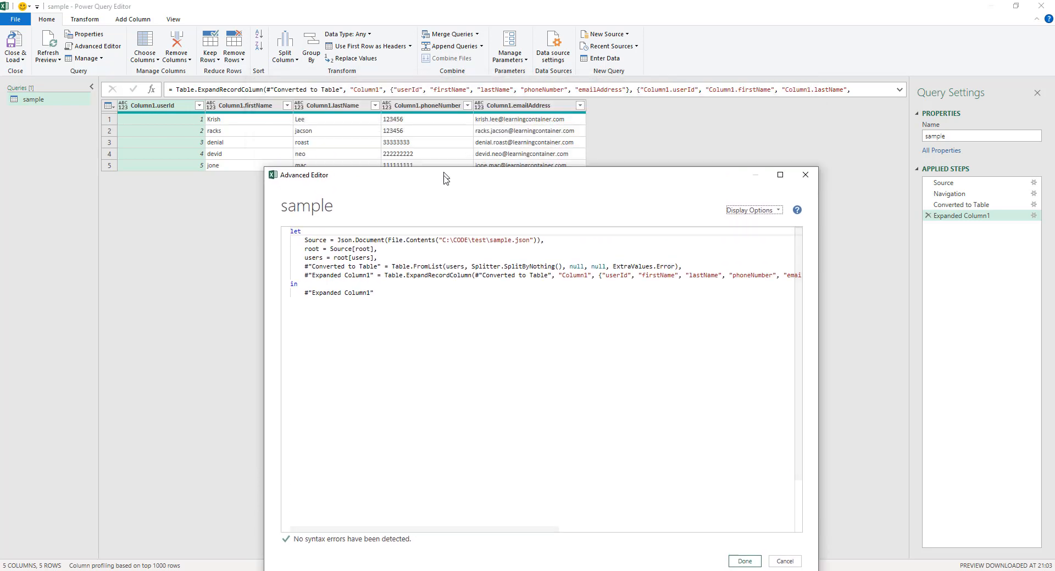
drag(444, 175, 434, 196)
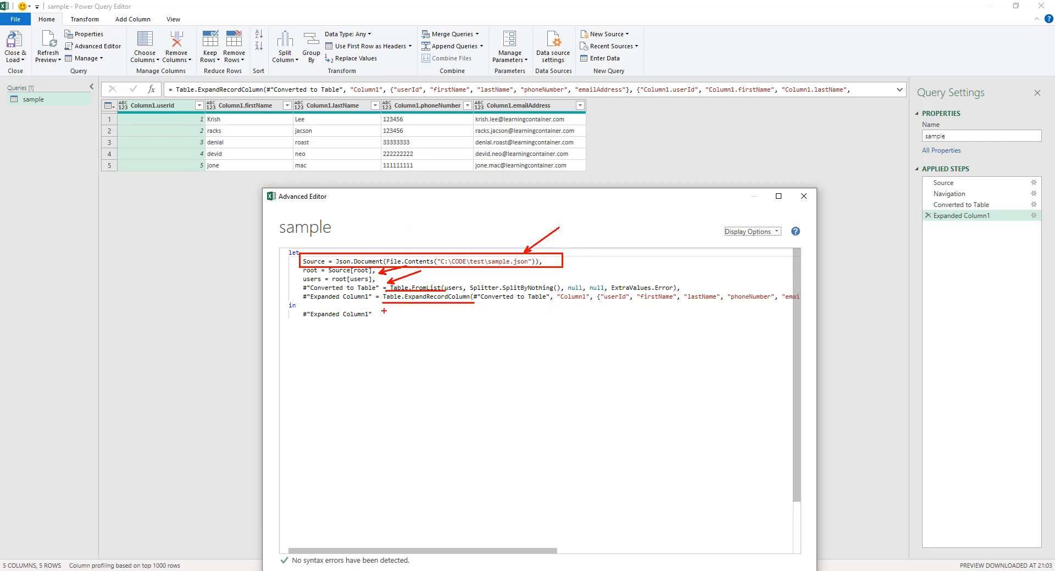
mouse_move(436, 354)
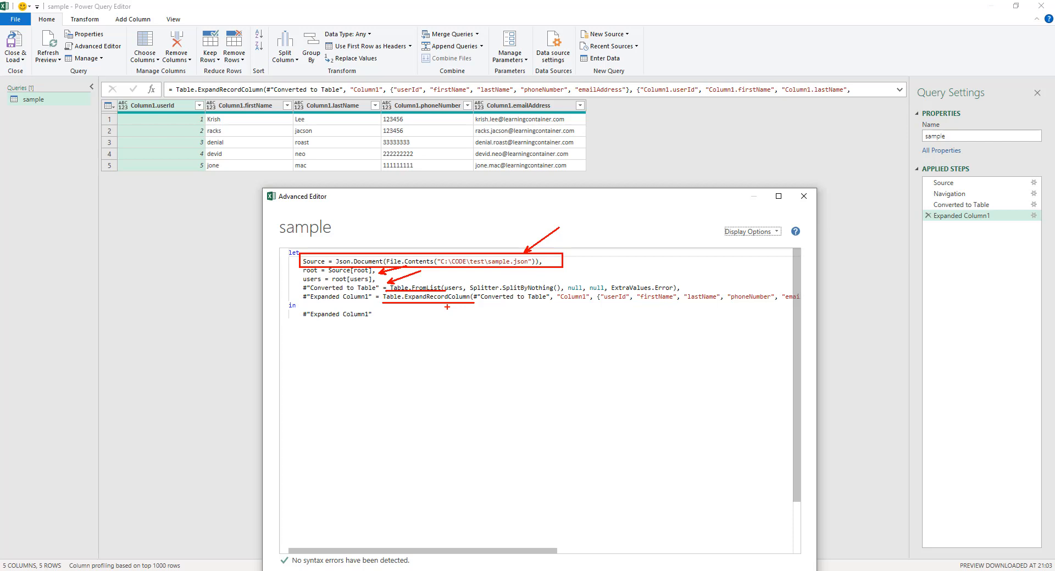
click(803, 197)
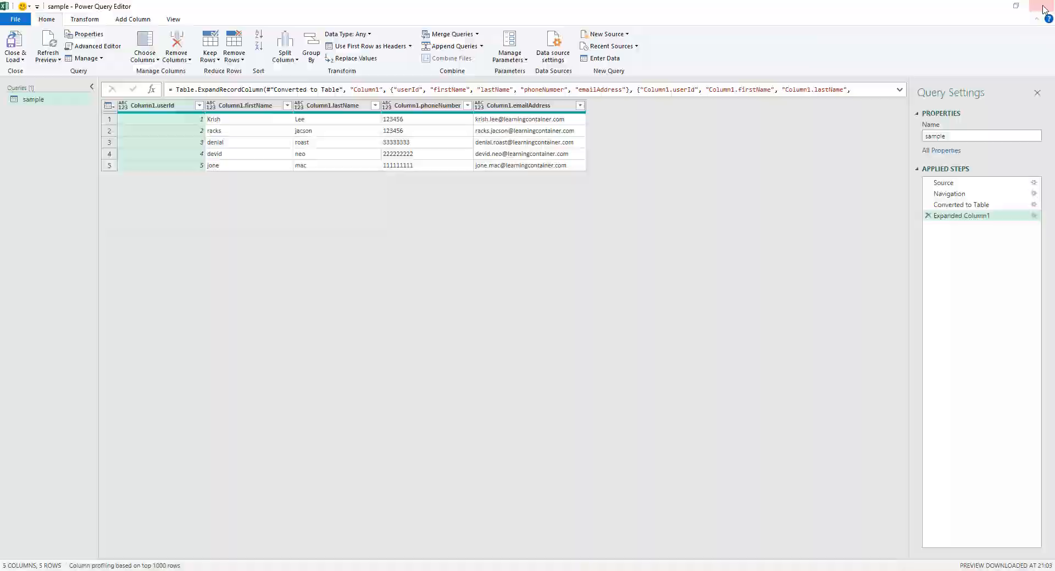
click(14, 43)
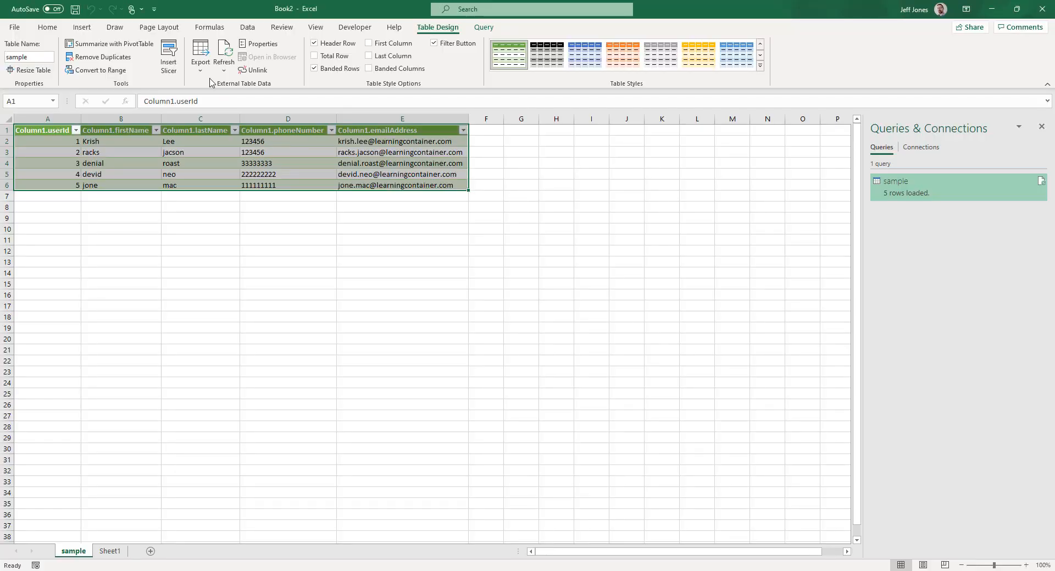